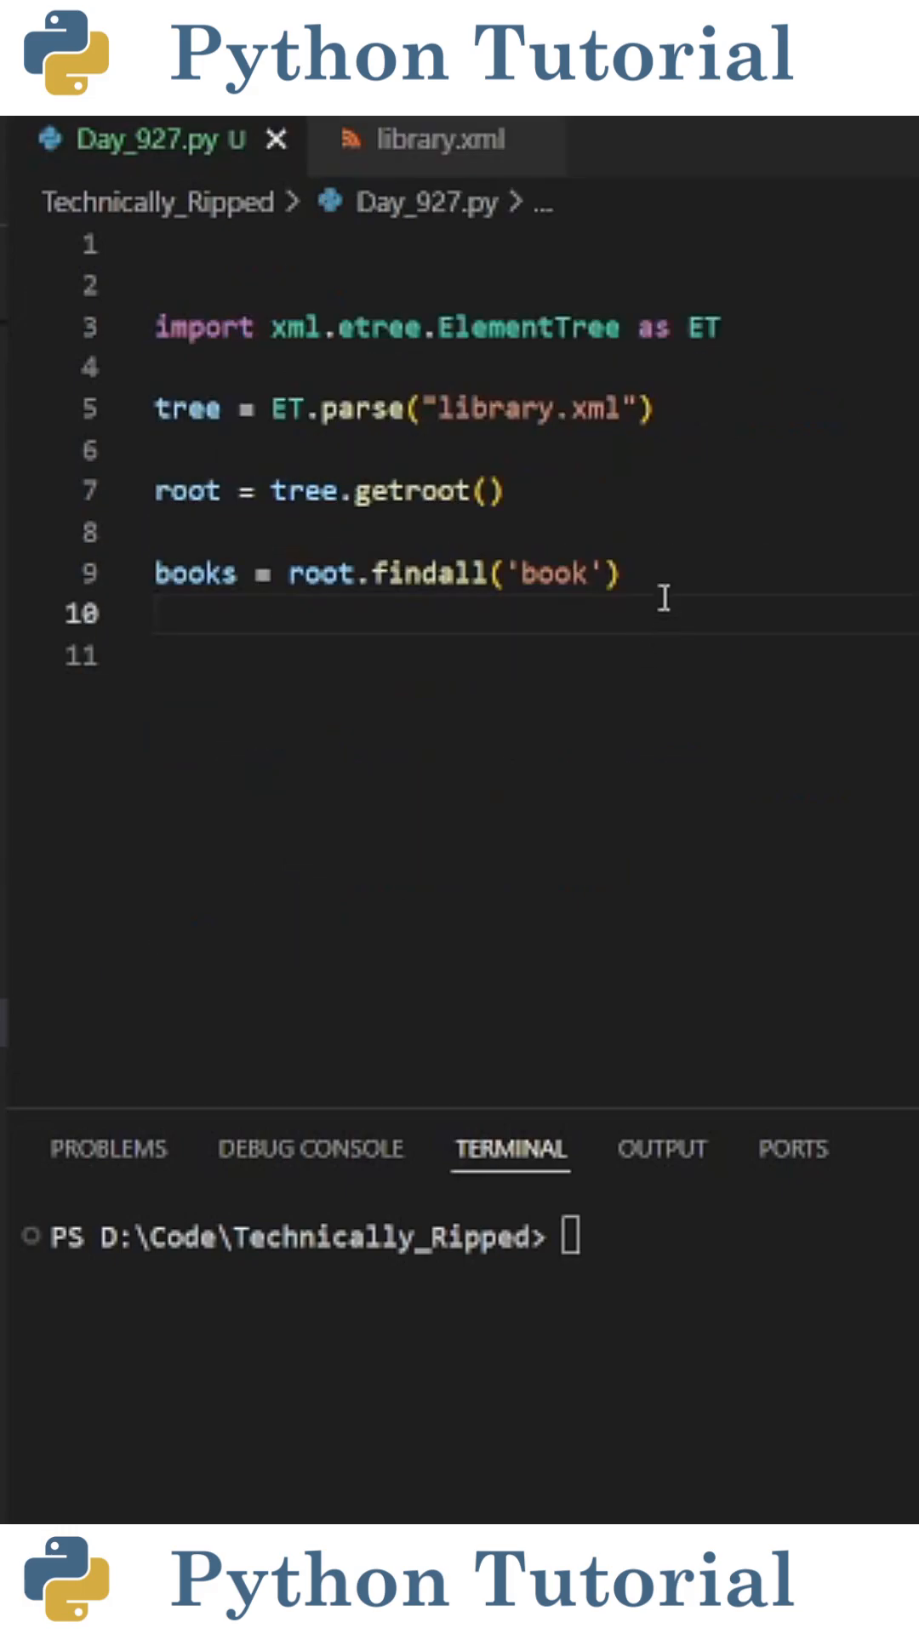
mouse_move(744, 342)
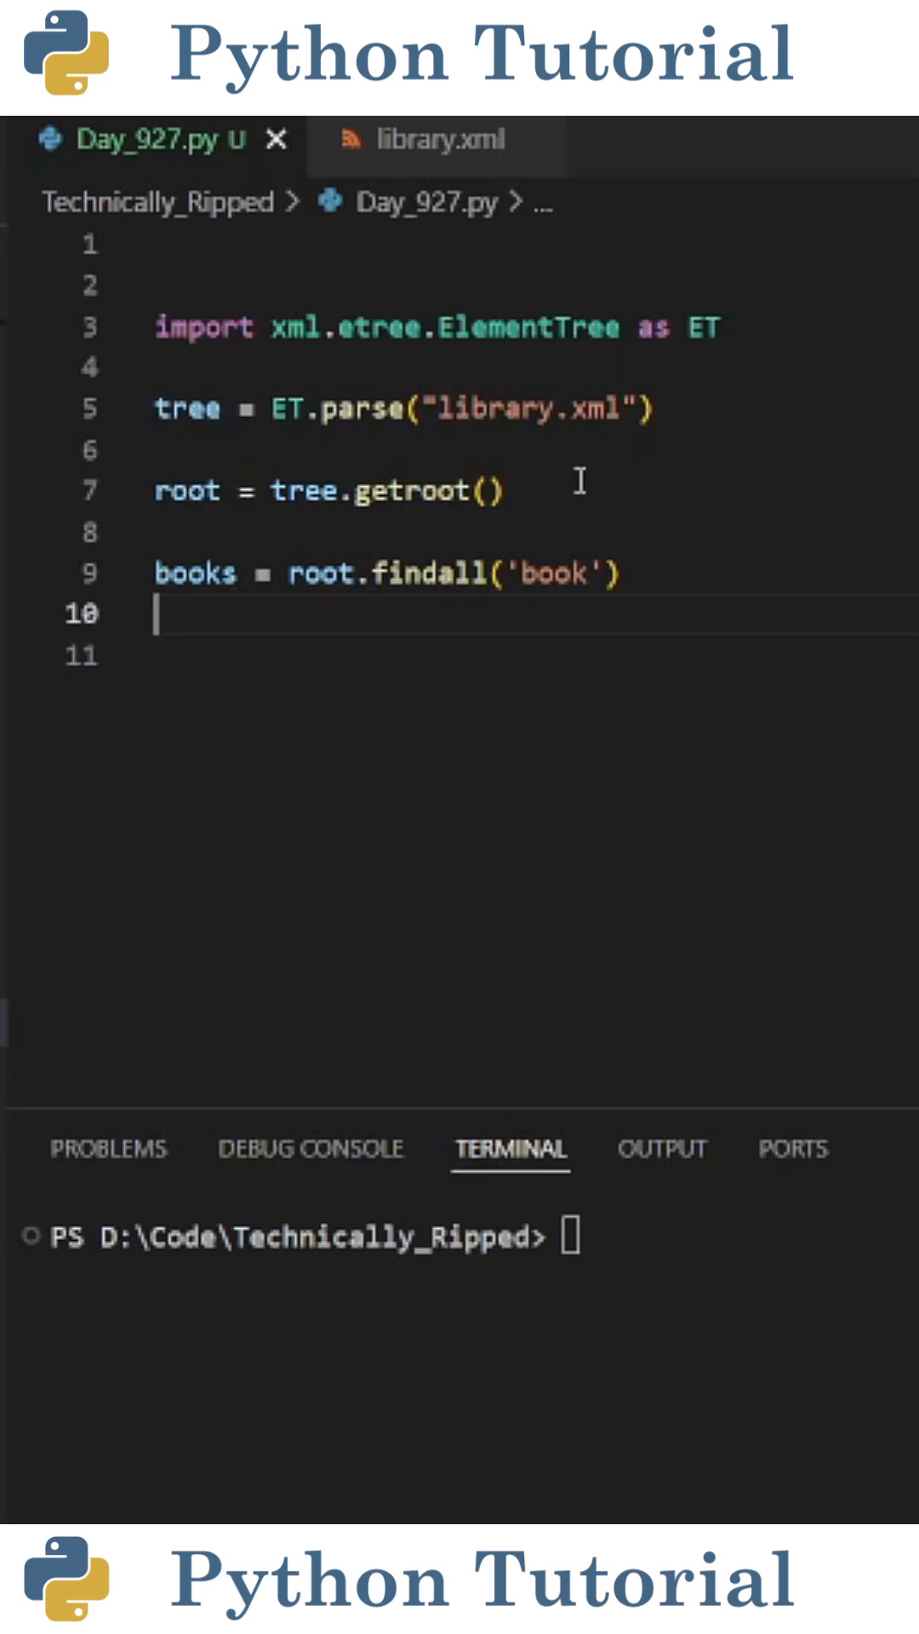
Look over the book entries in library.xml, then return to the Python script
double_click(188, 407)
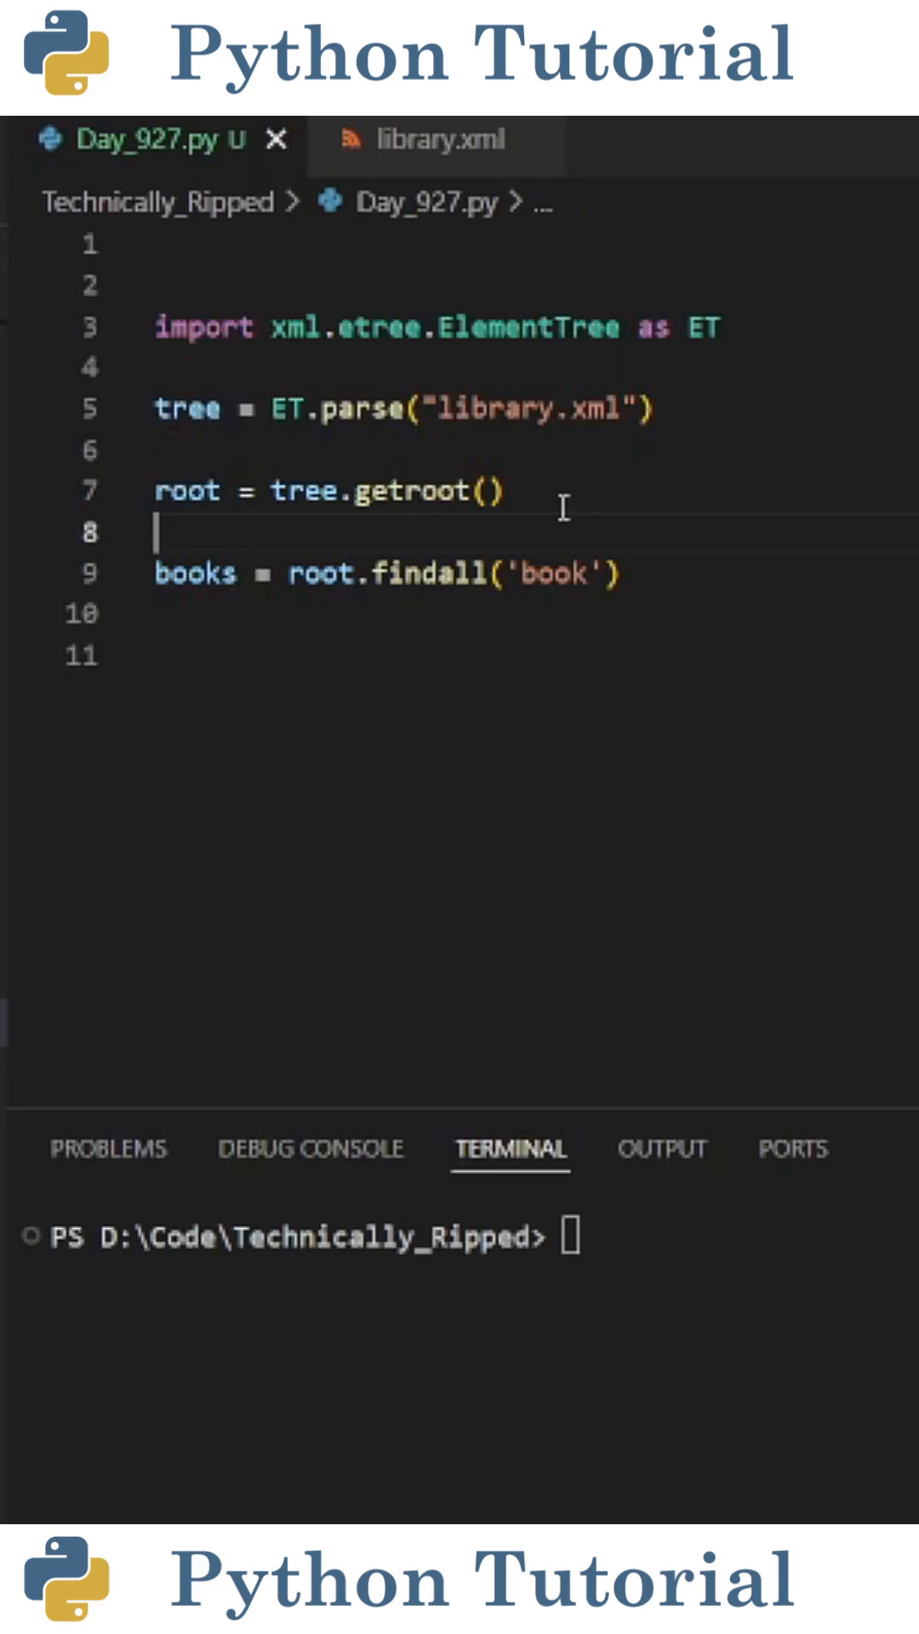
left_click(436, 138)
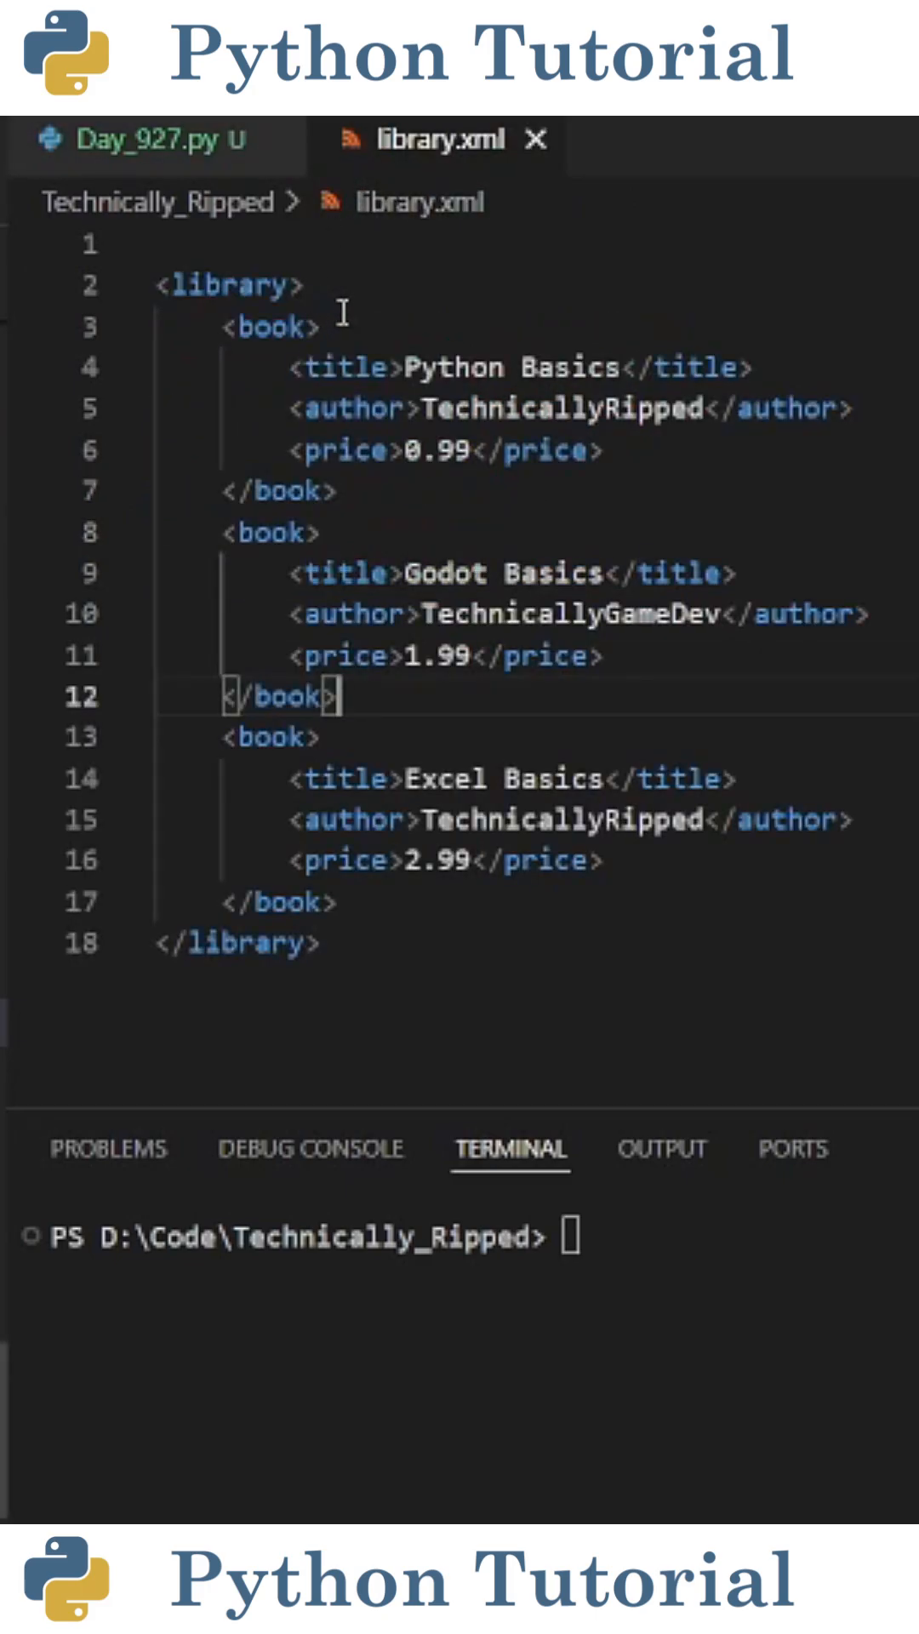
left_click(146, 139)
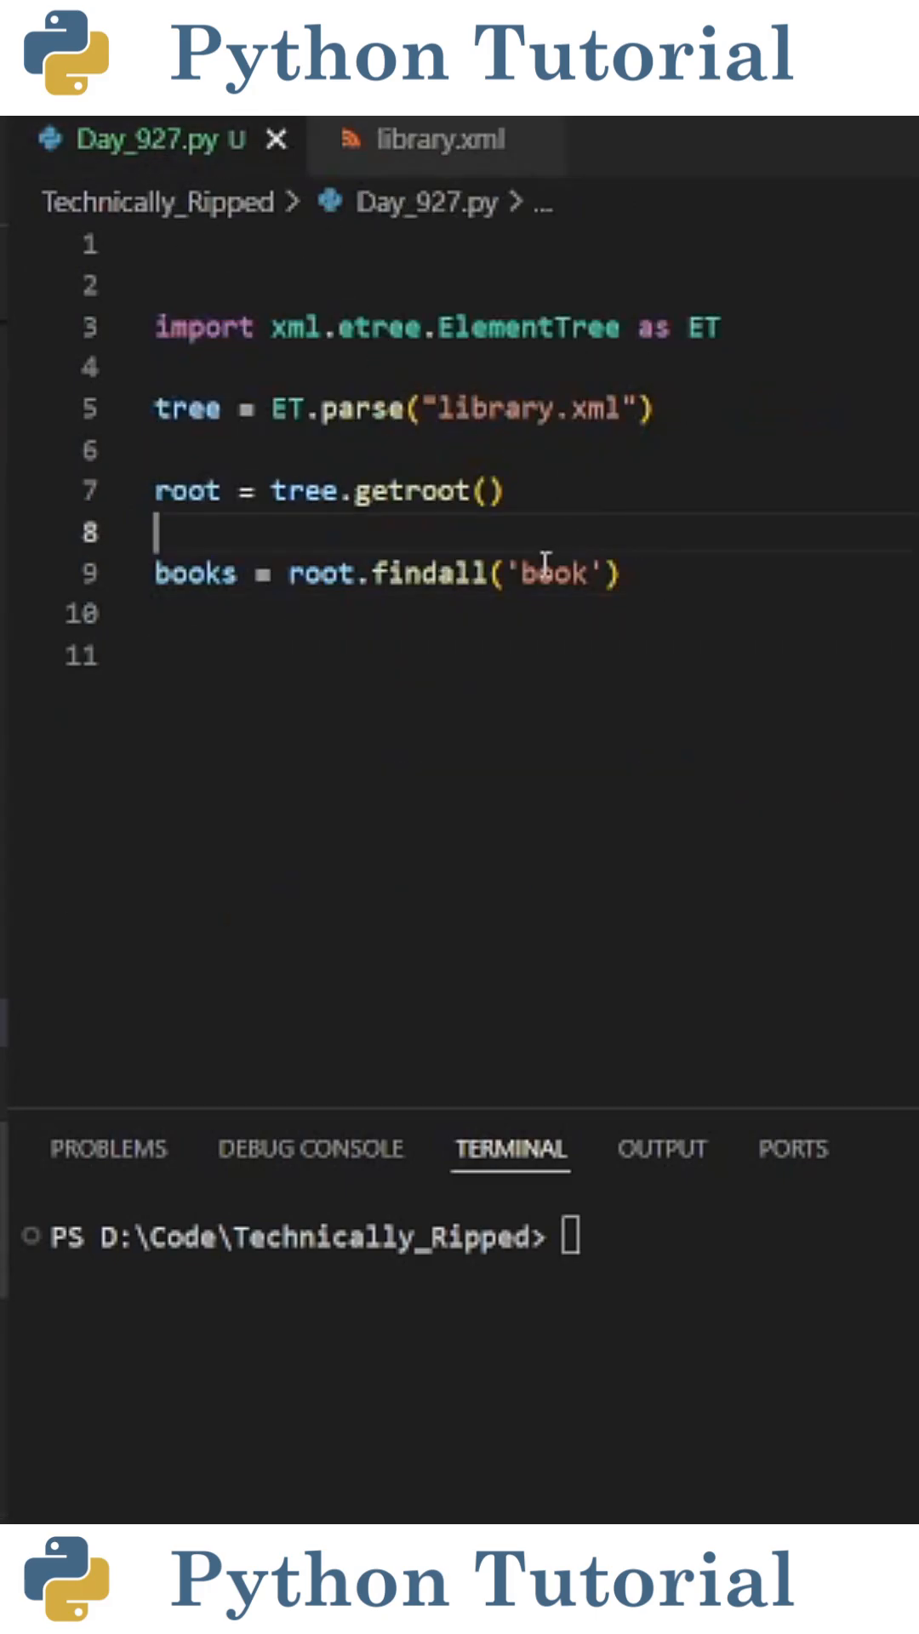
Add a 'for book in books:' loop that finds each book's title and prints its text
left_click(240, 573)
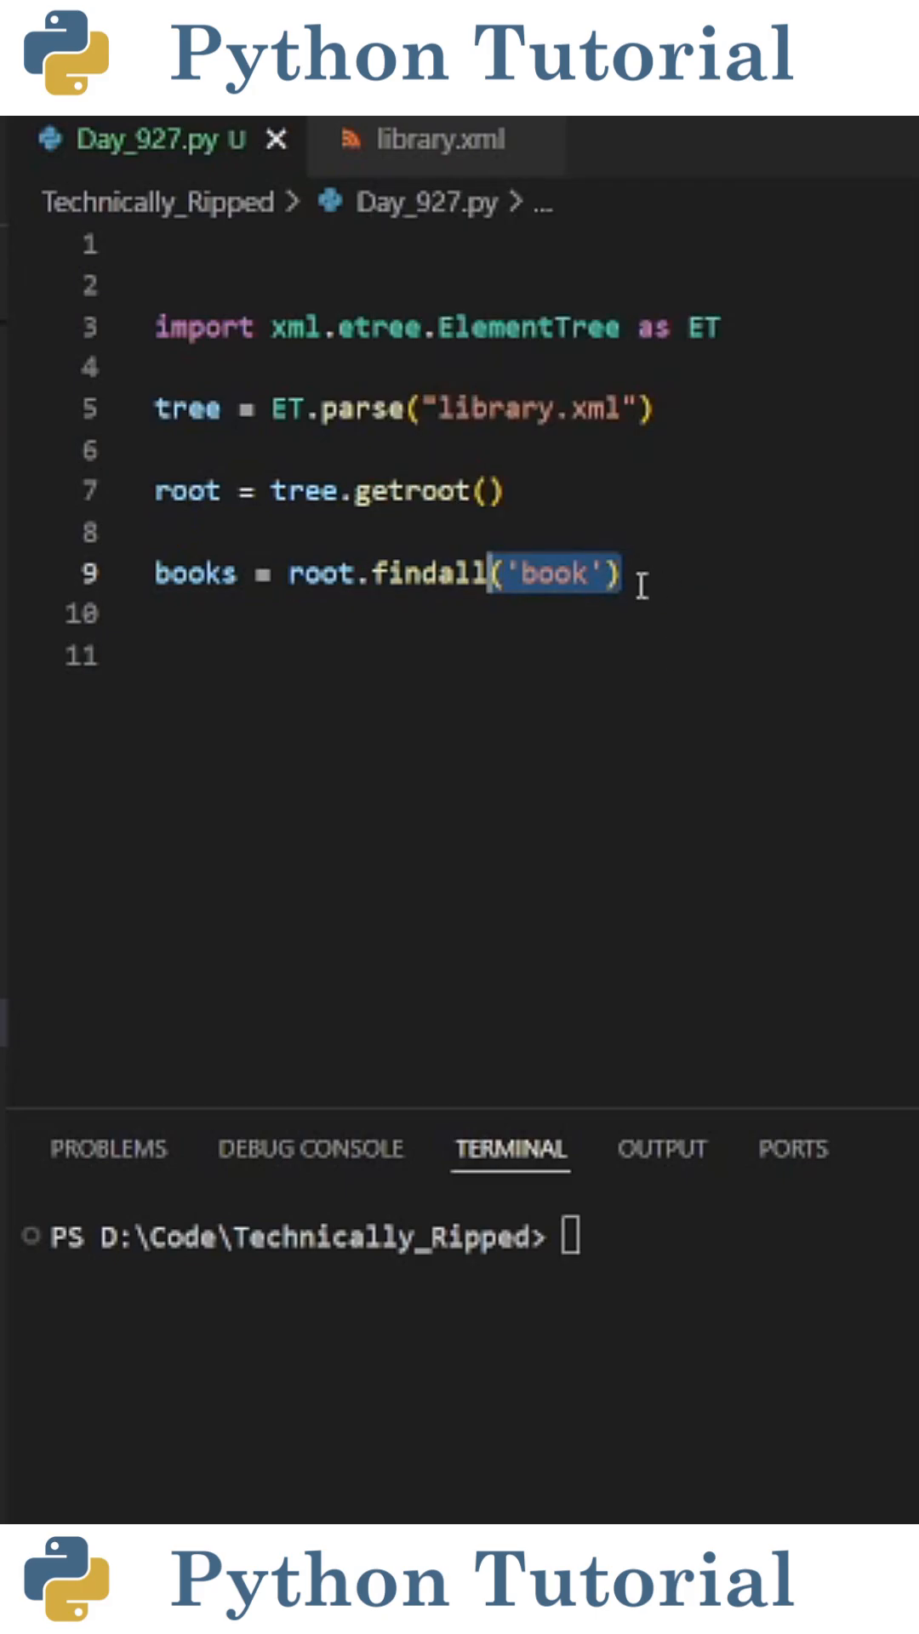
type("for book in books:")
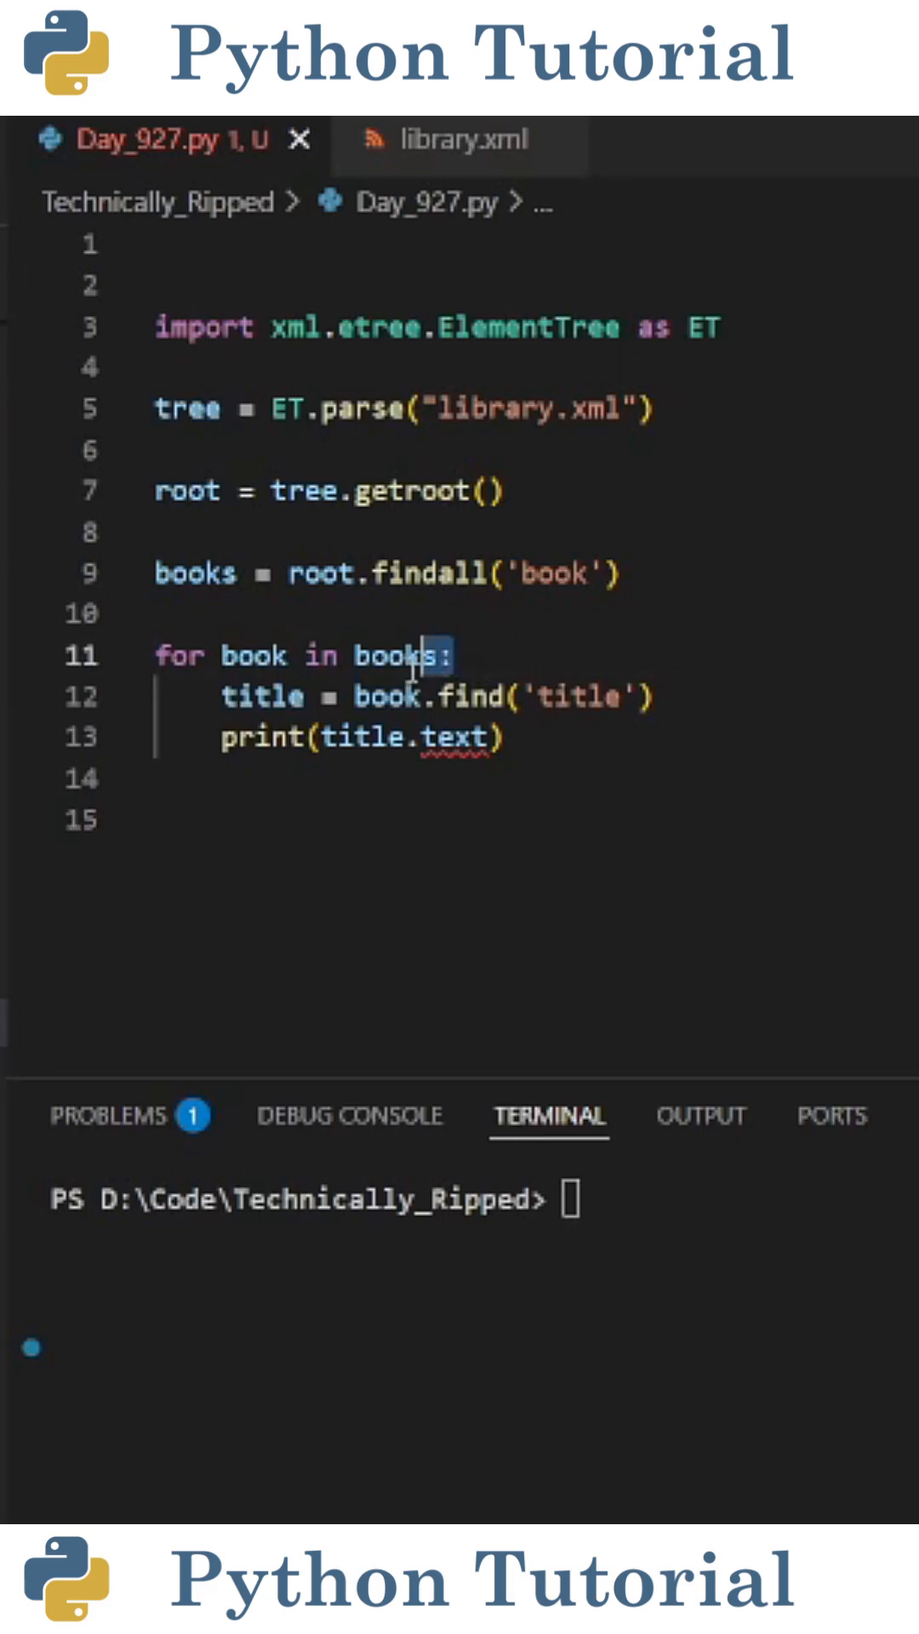
left_click(157, 821)
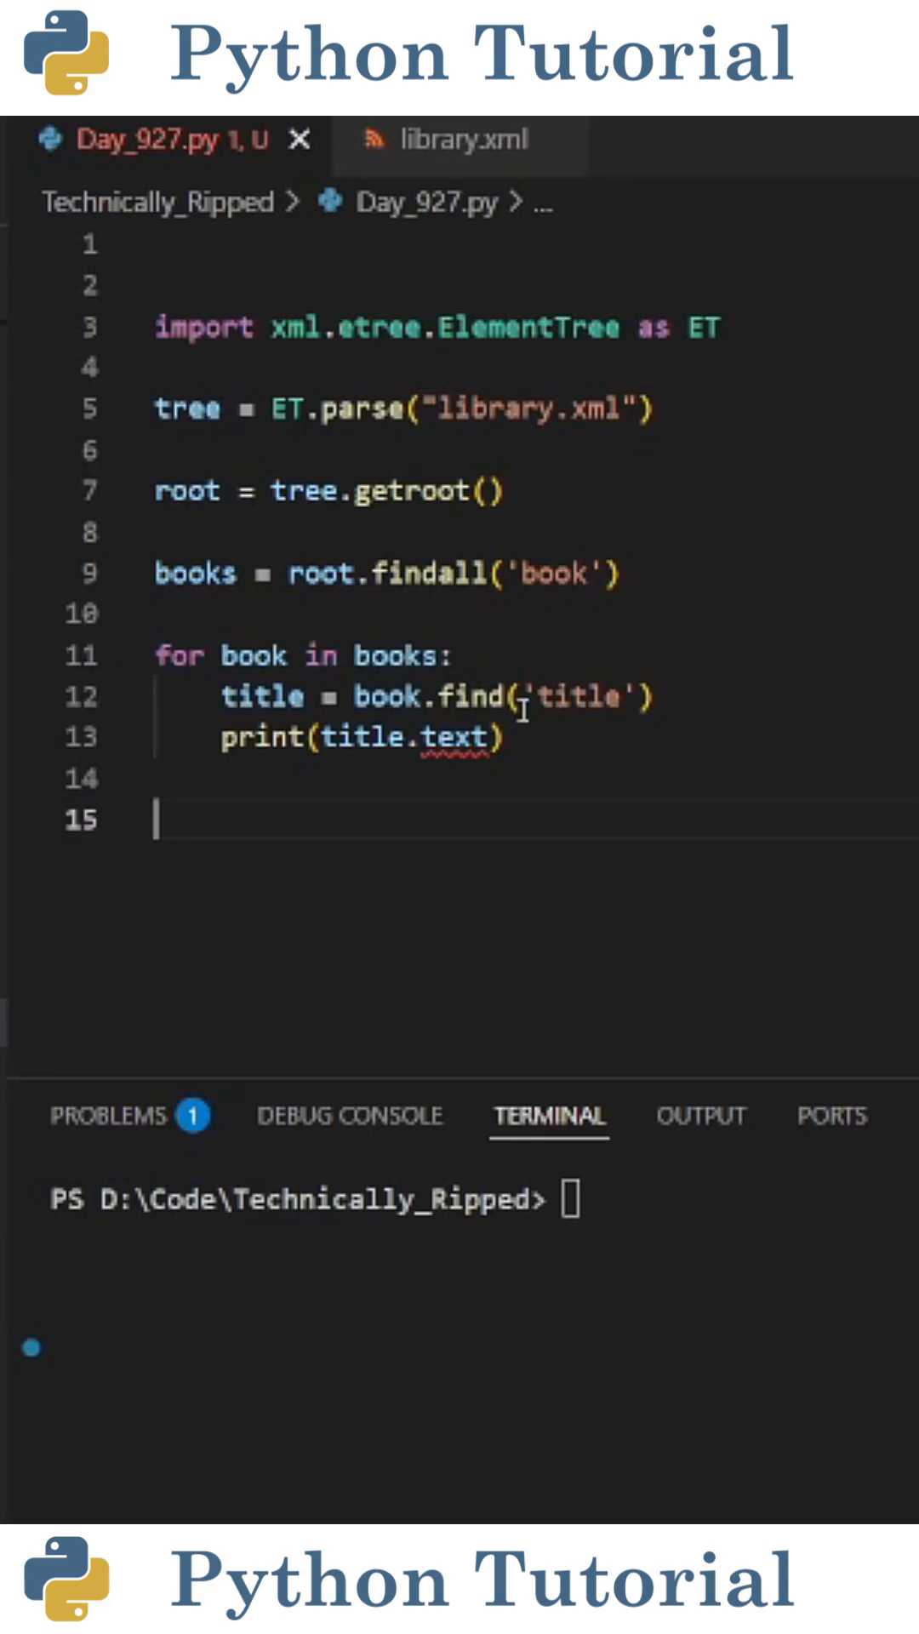
left_click(459, 139)
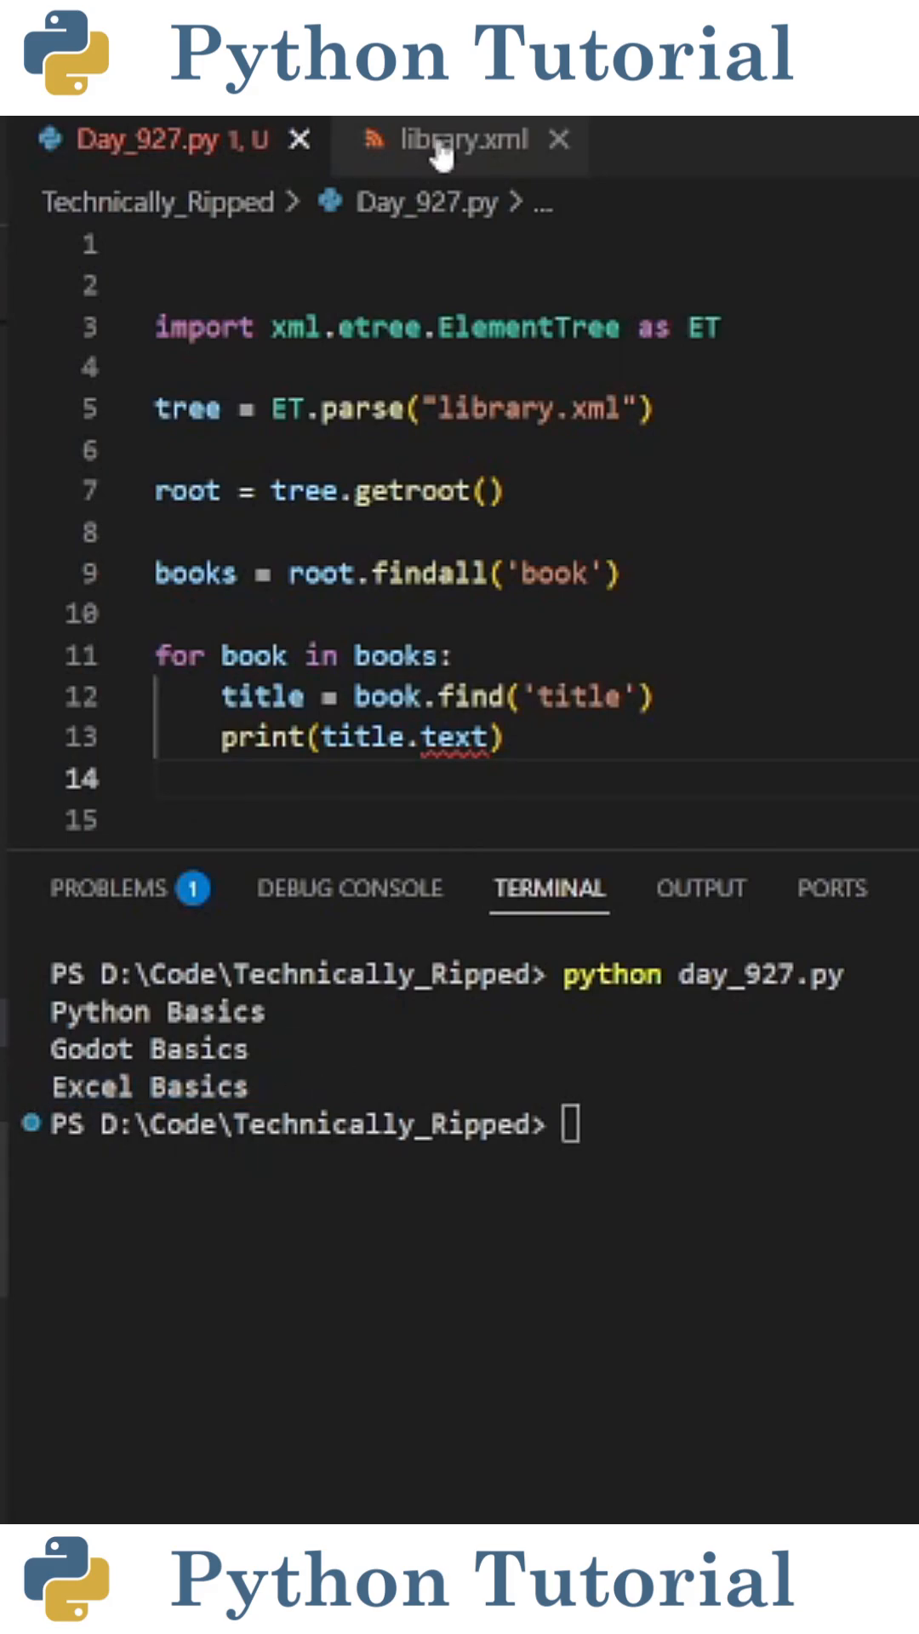
Compare the printed titles against library.xml, then return to Day_927.py
left_click(459, 139)
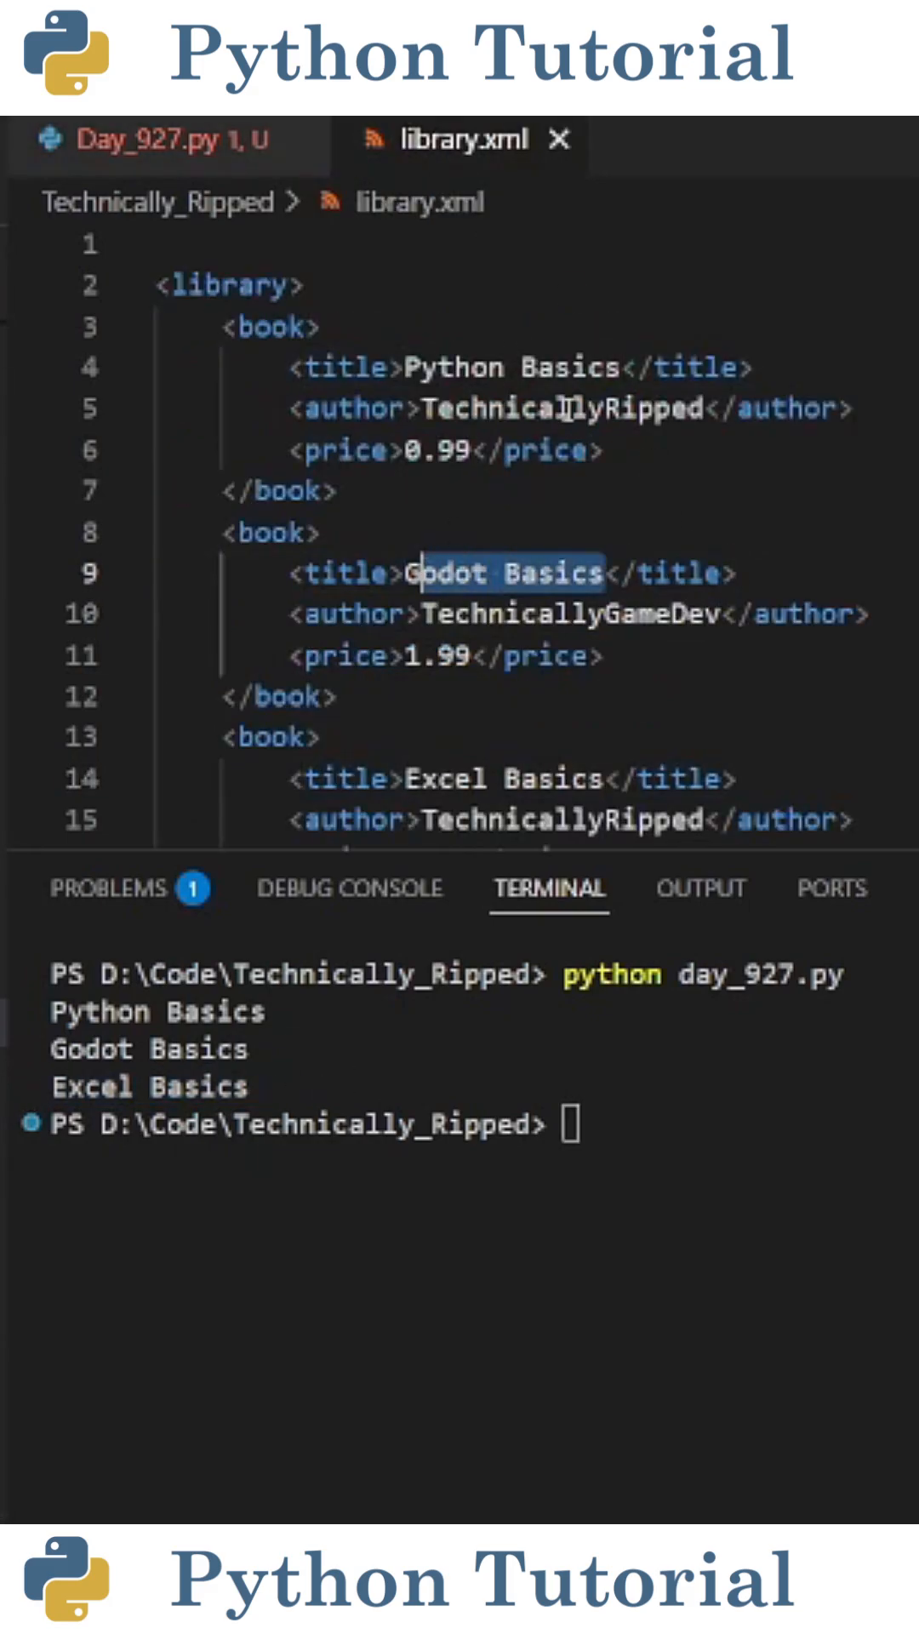
left_click(145, 139)
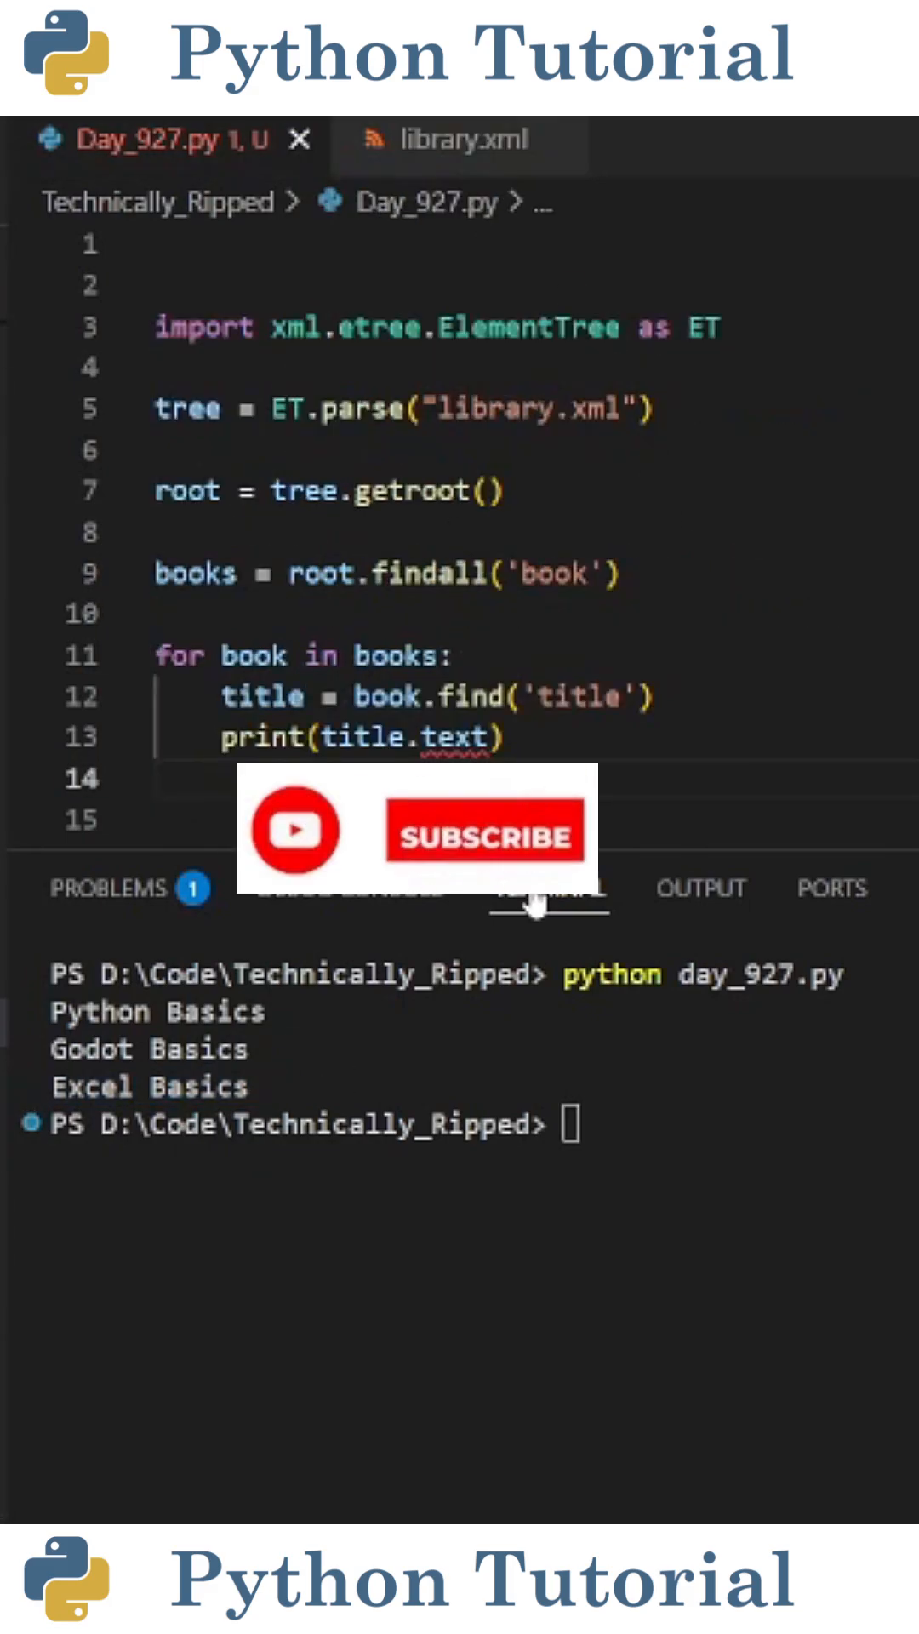